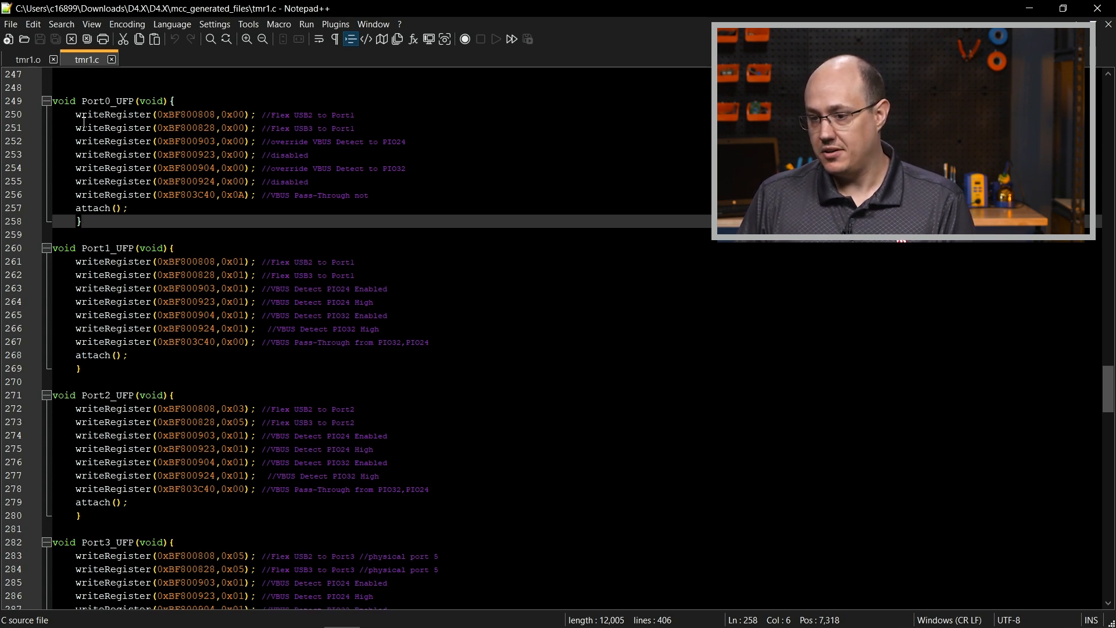
Select the first three writeRegister calls inside the Port0_UFP function.
drag(75, 114, 226, 141)
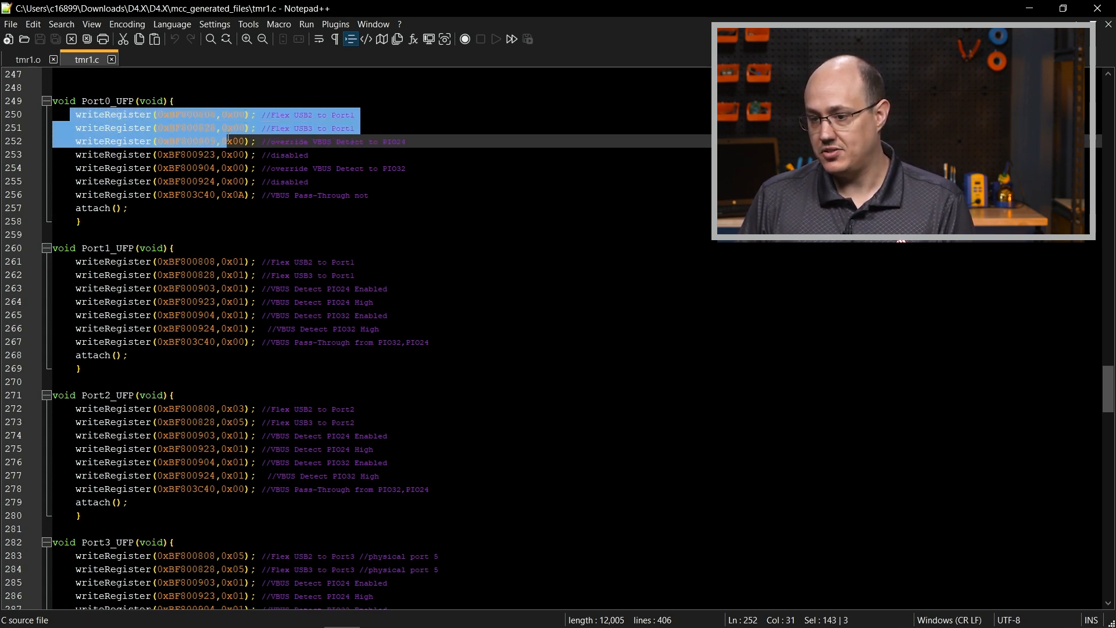